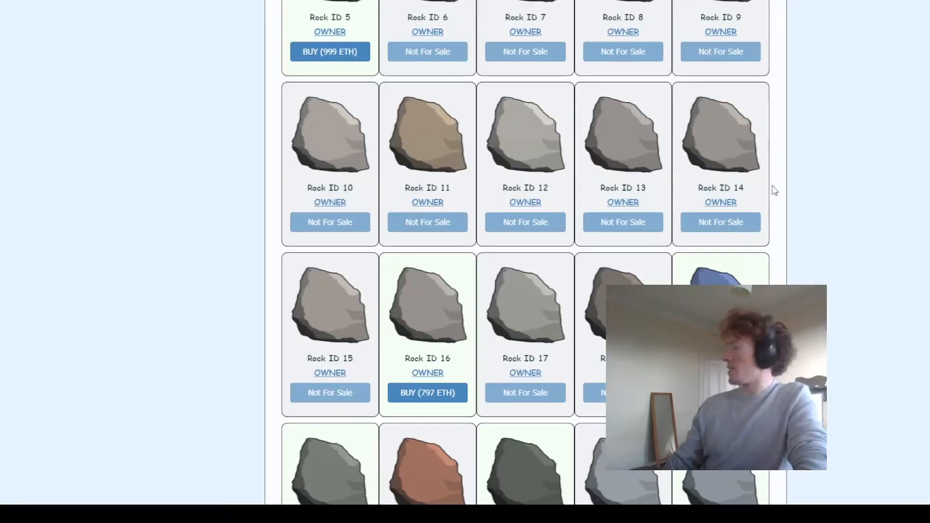
- Enter Adventure mode from the lobby to reach the Lunacia Ruin 6 stage
{"action": "scroll", "scroll_direction": "up", "scroll_amount": 3}
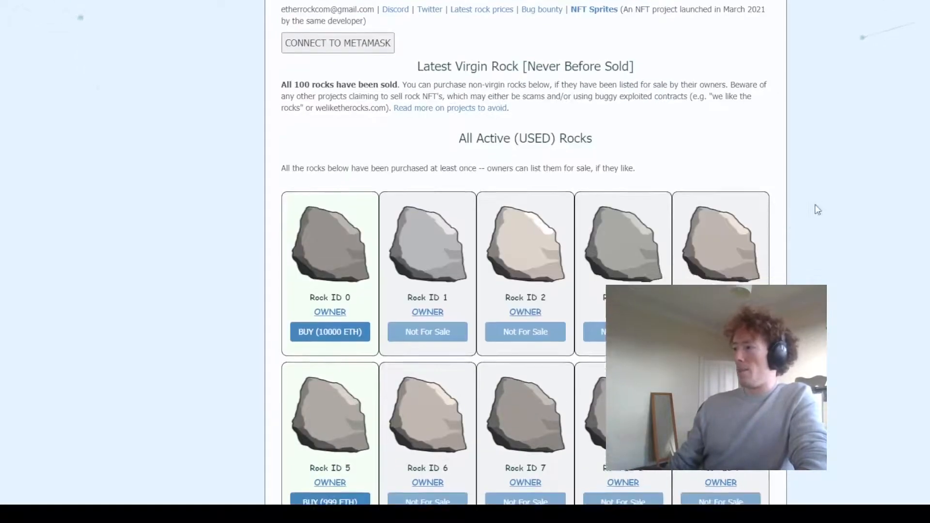
{"action": "scroll", "scroll_direction": "down", "scroll_amount": 3}
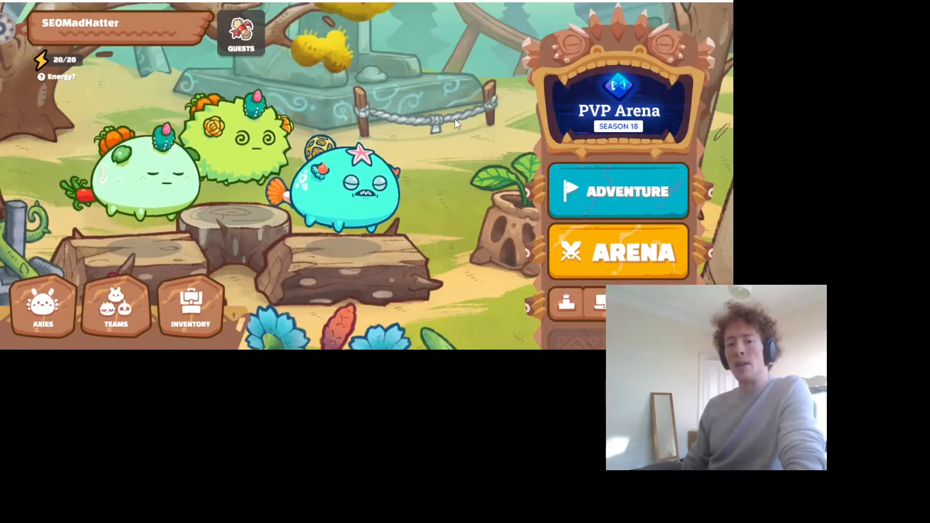
{"action": "left_click", "coordinate": [618, 191]}
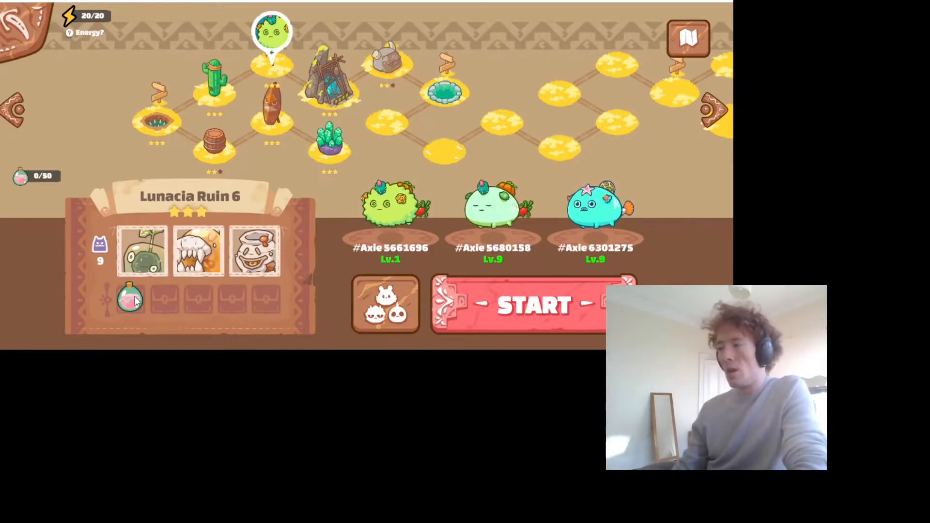
- Start the Lunacia Ruin 6 battle and play an attack card in round 1
{"action": "left_click", "coordinate": [531, 305]}
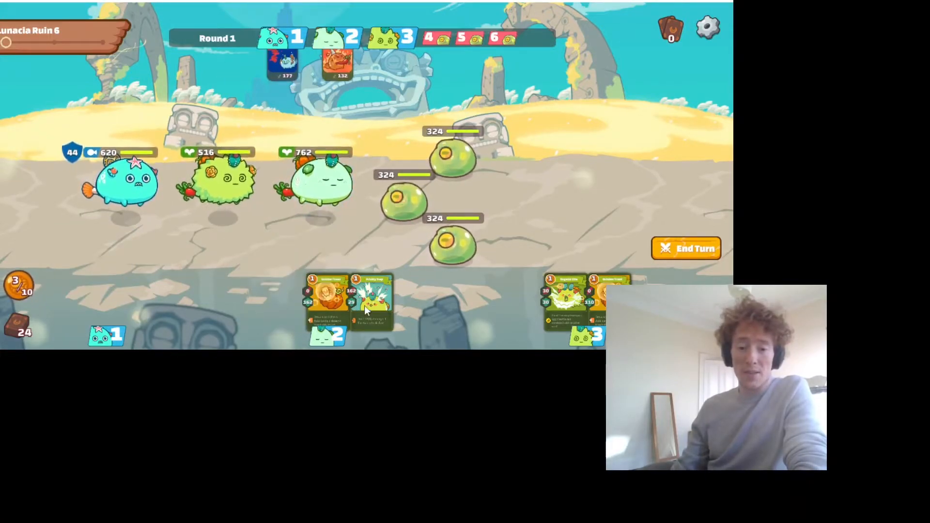
{"action": "left_click", "coordinate": [374, 300]}
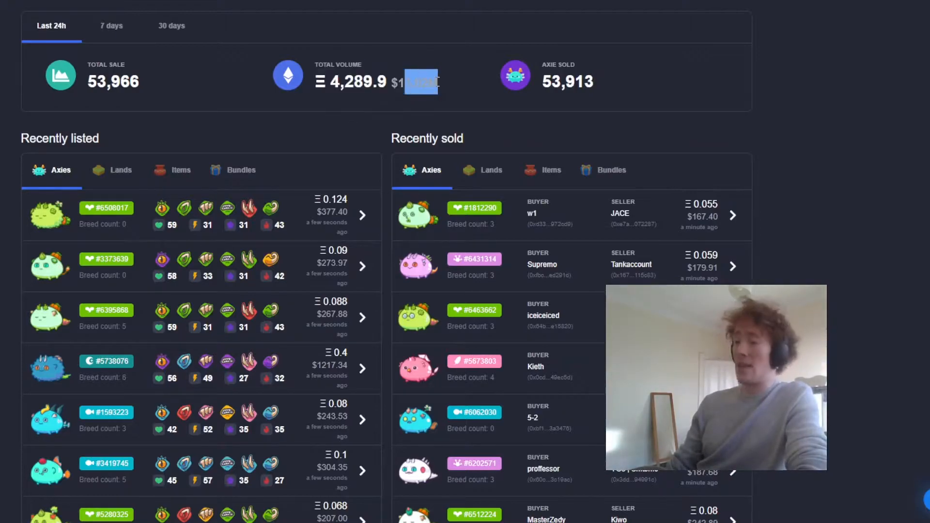
{"action": "mouse_move", "coordinate": [279, 240]}
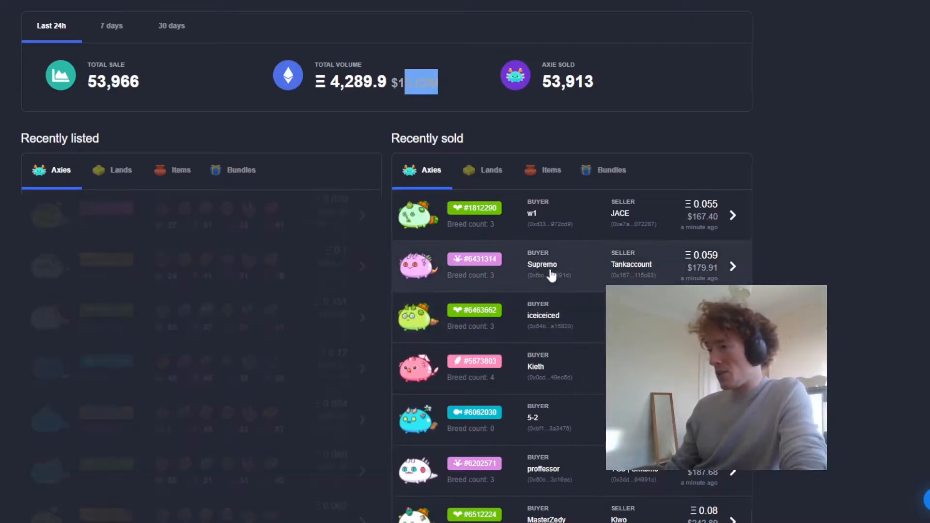
- Scroll the Marketplace dashboard's Recently listed and Recently sold Axies and prices
{"action": "scroll", "scroll_direction": "down", "scroll_amount": 3}
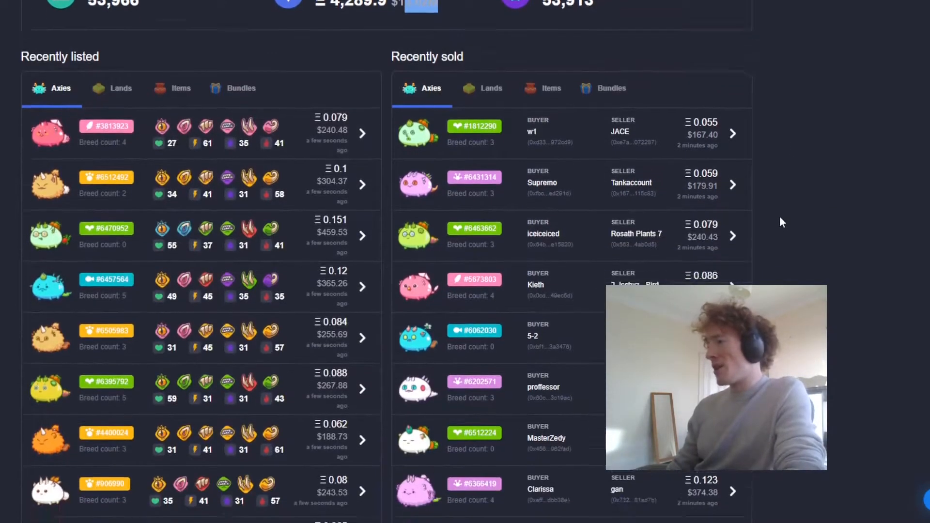
{"action": "scroll", "scroll_direction": "down", "scroll_amount": 3}
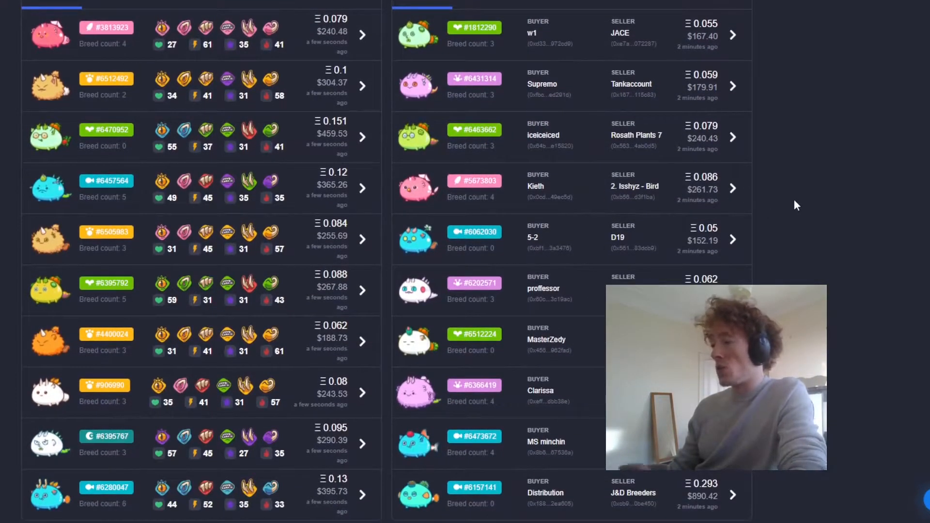
{"action": "scroll", "scroll_direction": "down", "scroll_amount": 3}
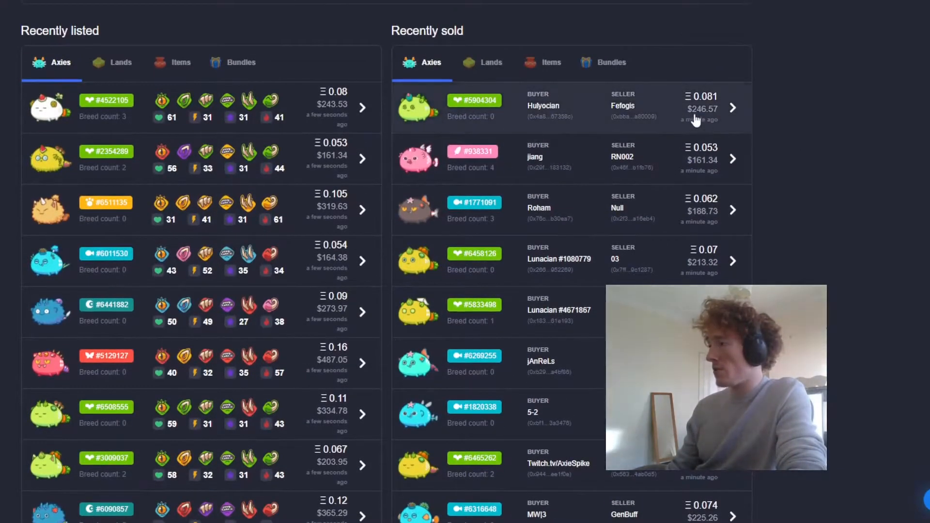
{"action": "mouse_move", "coordinate": [700, 219]}
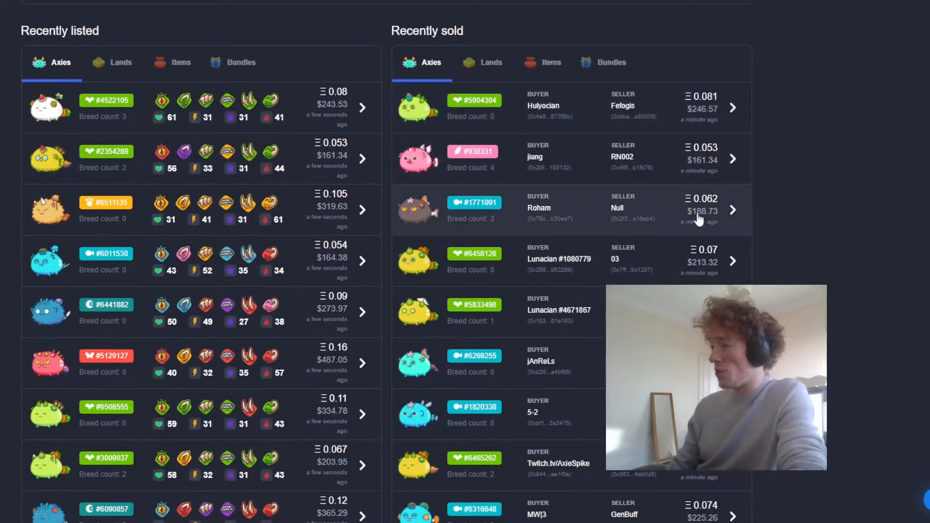
{"action": "scroll", "scroll_direction": "down", "scroll_amount": 3}
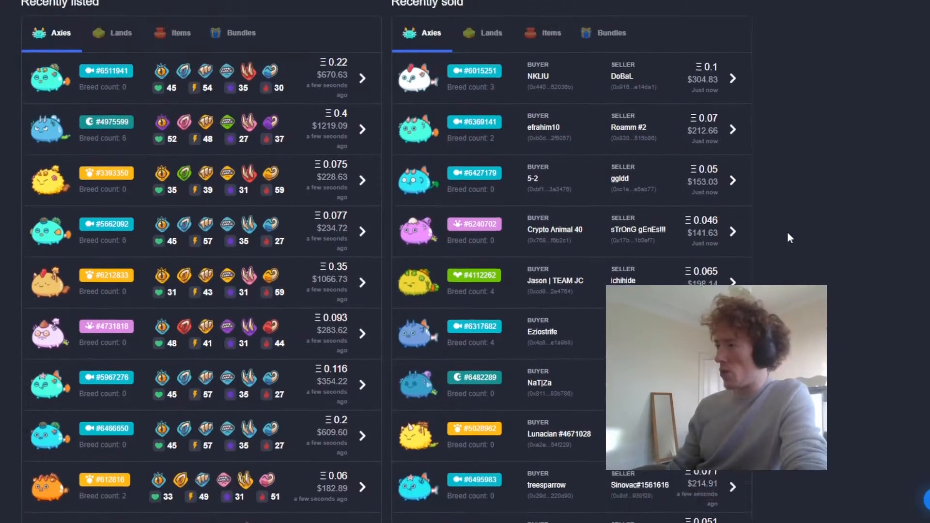
{"action": "scroll", "scroll_direction": "down", "scroll_amount": 3}
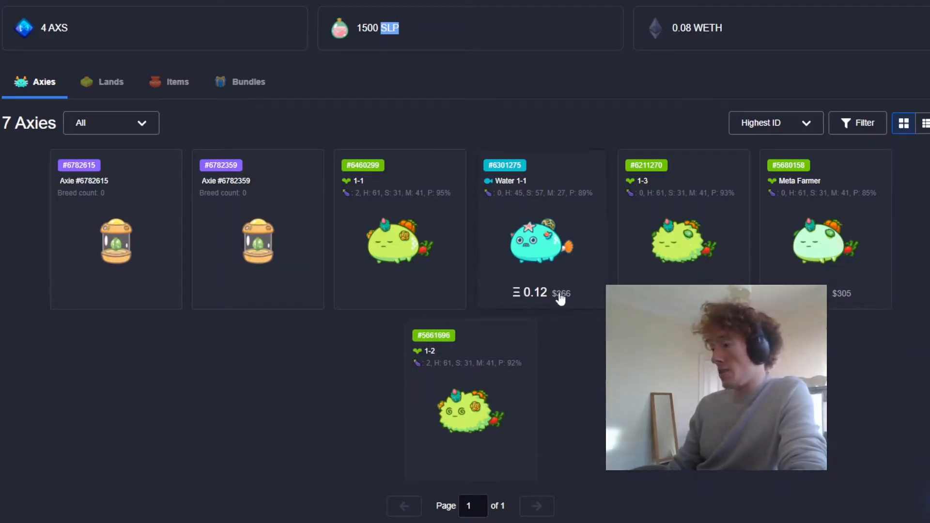
{"action": "mouse_move", "coordinate": [563, 349]}
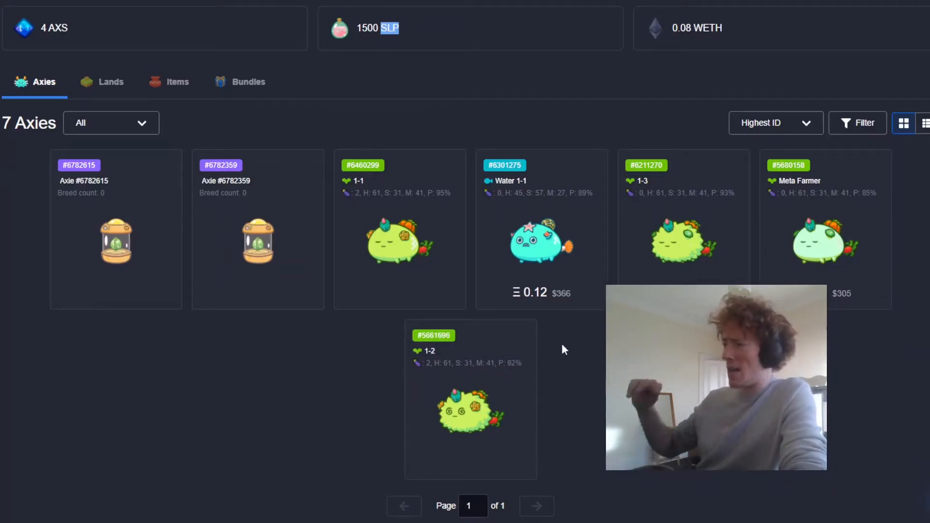